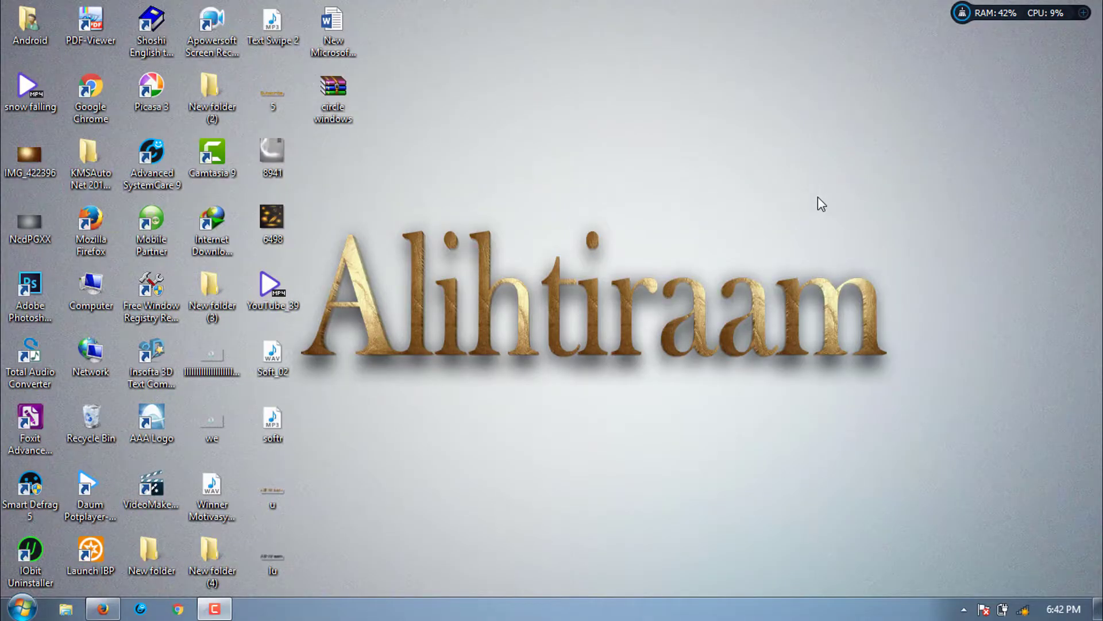
pyautogui.moveTo(710, 217)
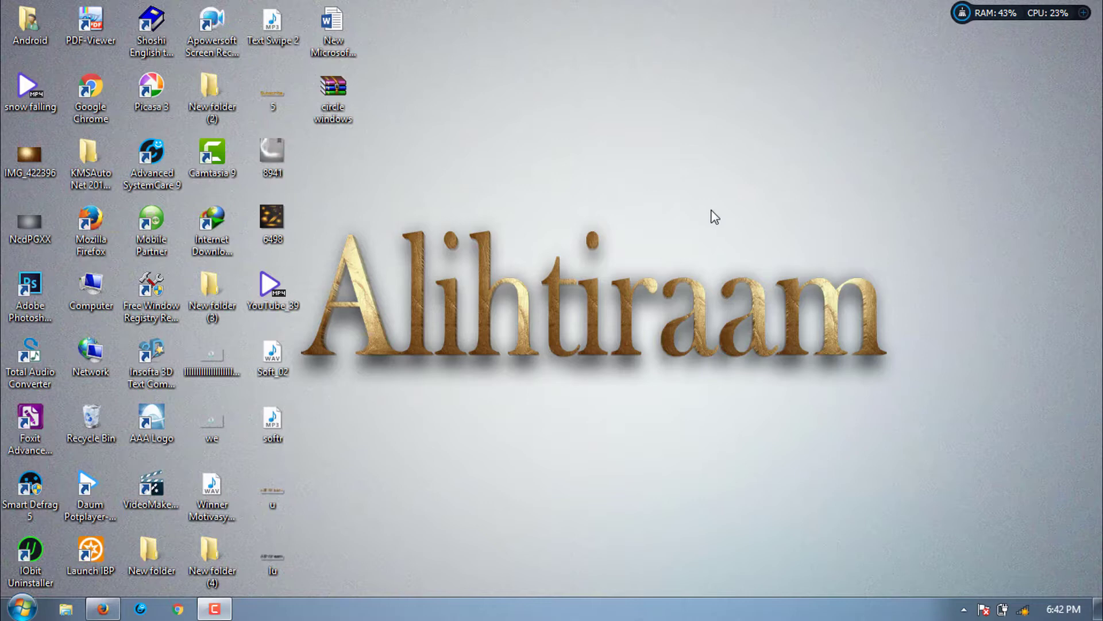
pyautogui.moveTo(363, 167)
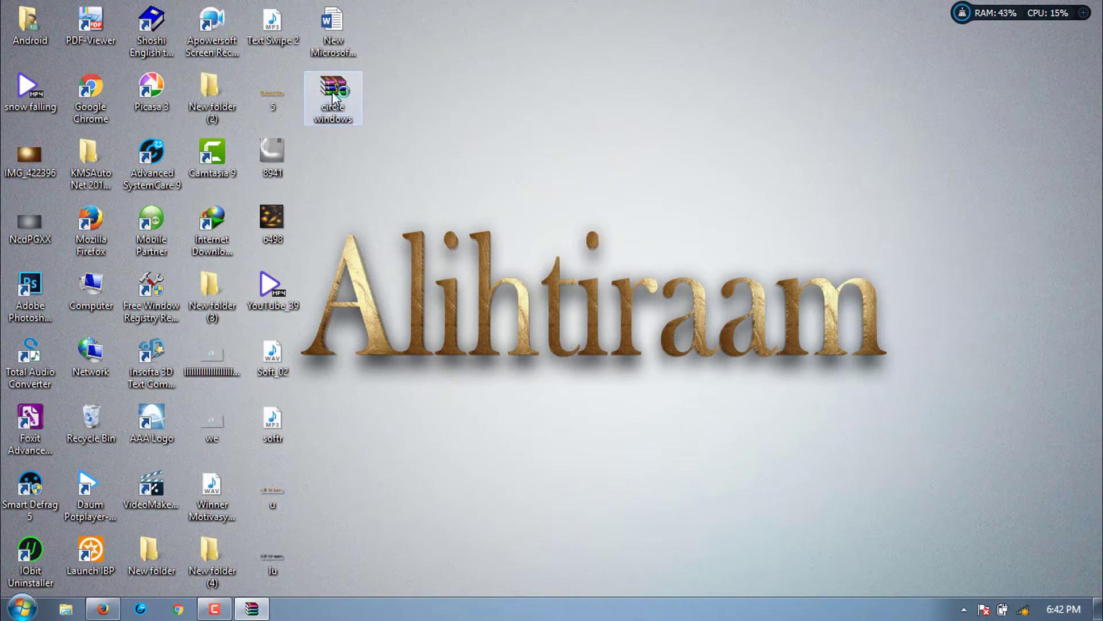
# - Extract circle windows.zip to Desktop\circle windows and close WinRAR
pyautogui.doubleClick(332, 92)
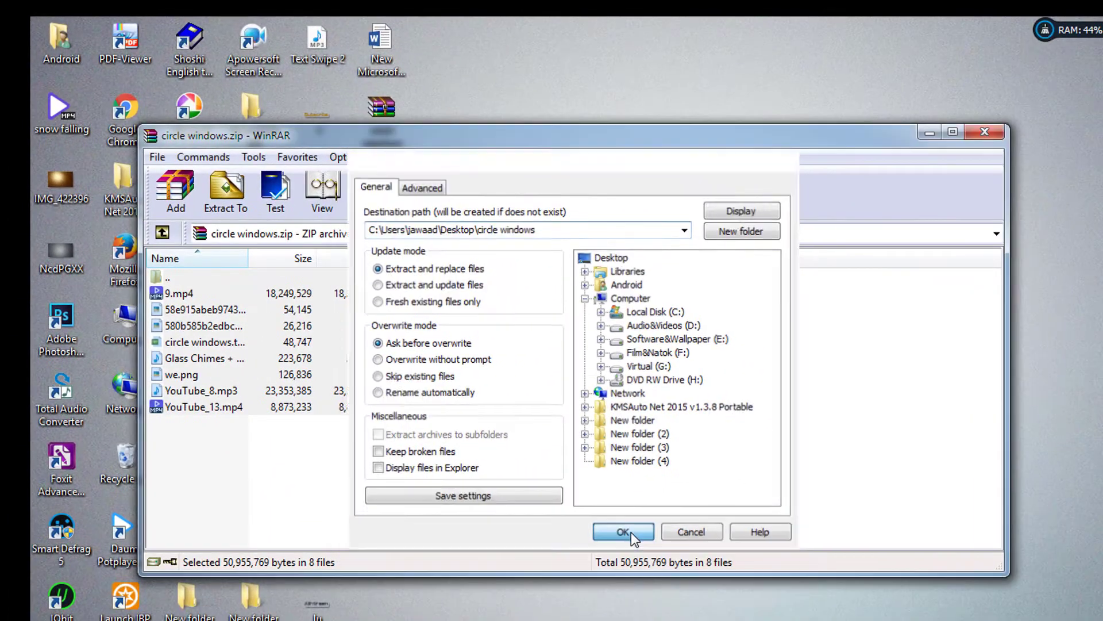
pyautogui.click(623, 531)
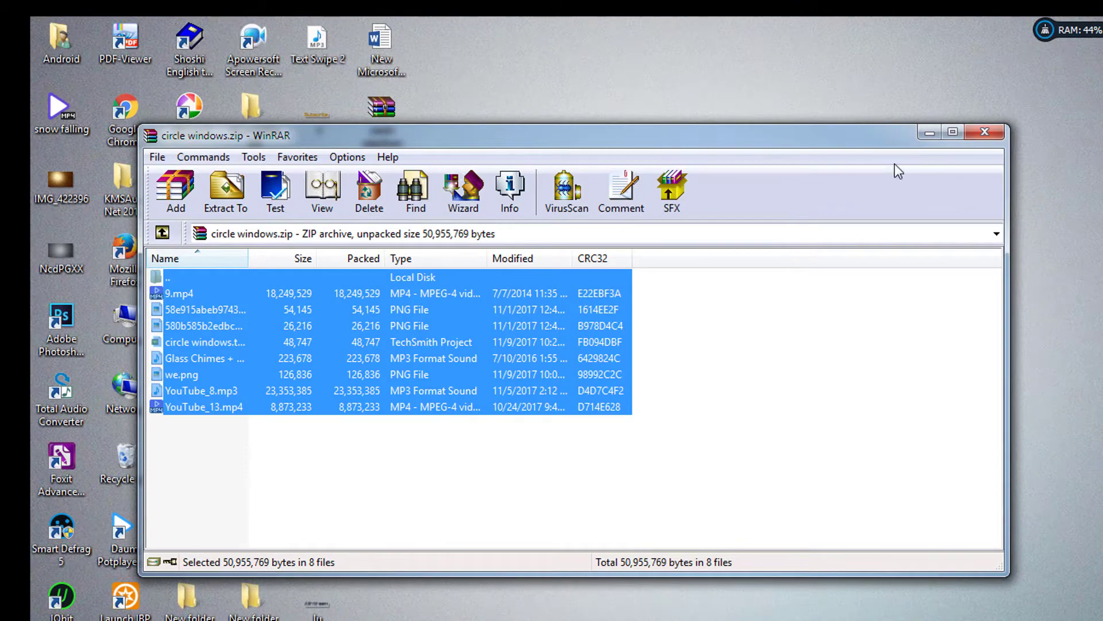
pyautogui.moveTo(986, 147)
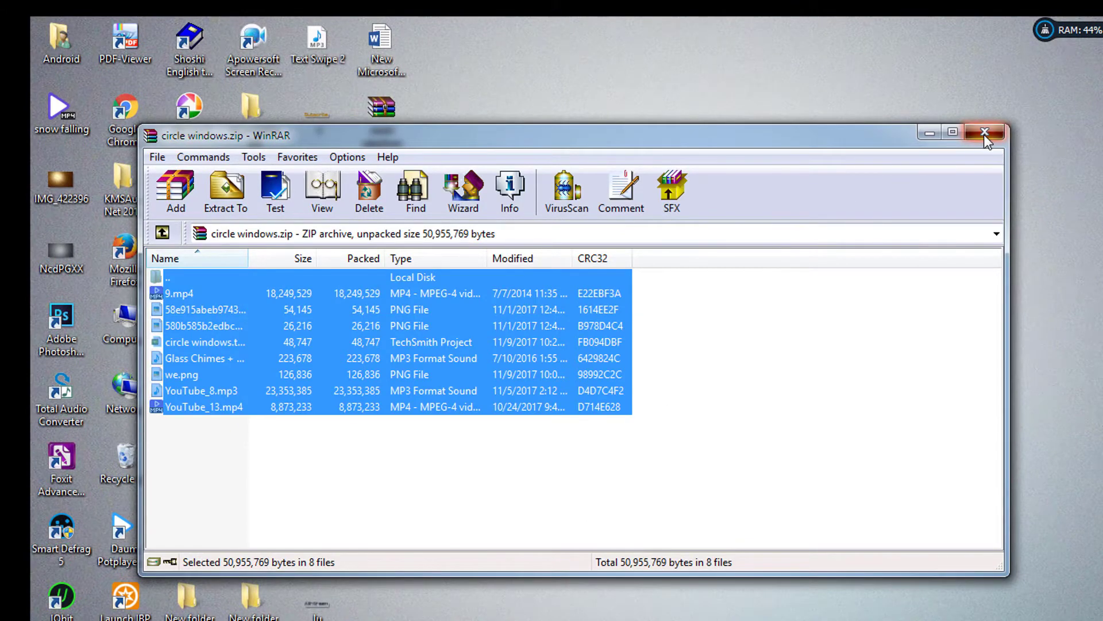
pyautogui.click(986, 134)
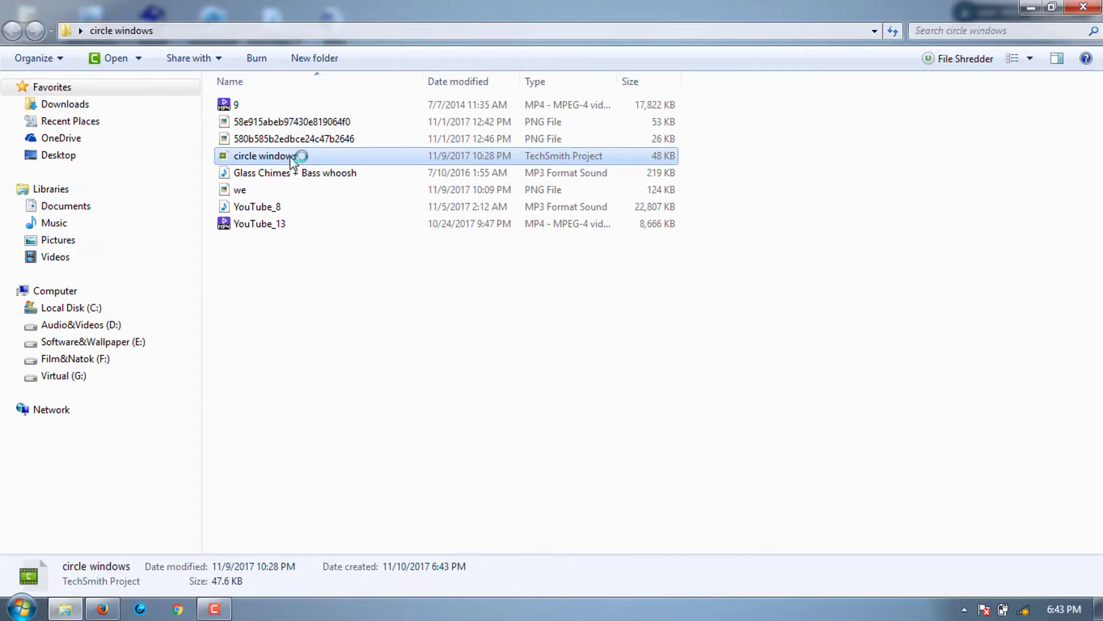
# - Launch the circle windows .tscproj project from the extracted folder
pyautogui.doubleClick(264, 156)
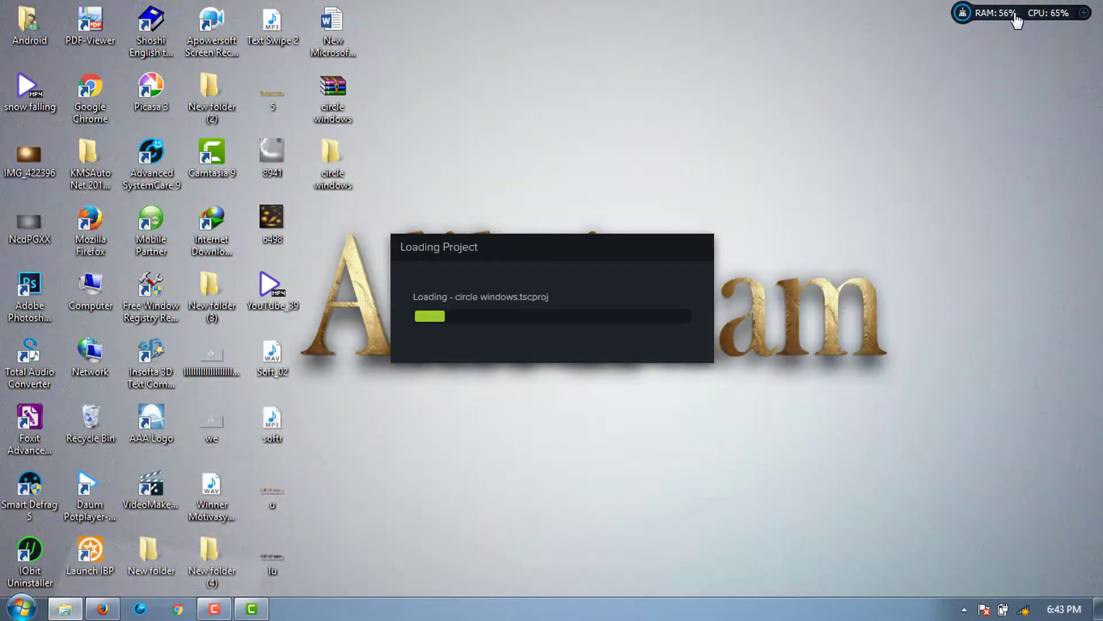
pyautogui.moveTo(603, 207)
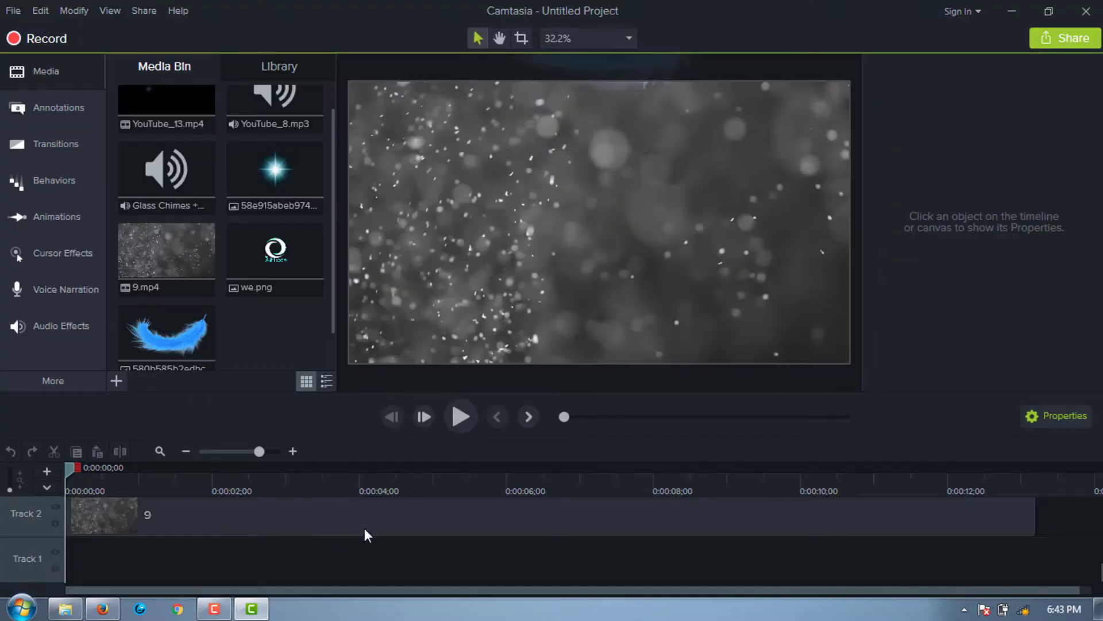
pyautogui.moveTo(178, 531)
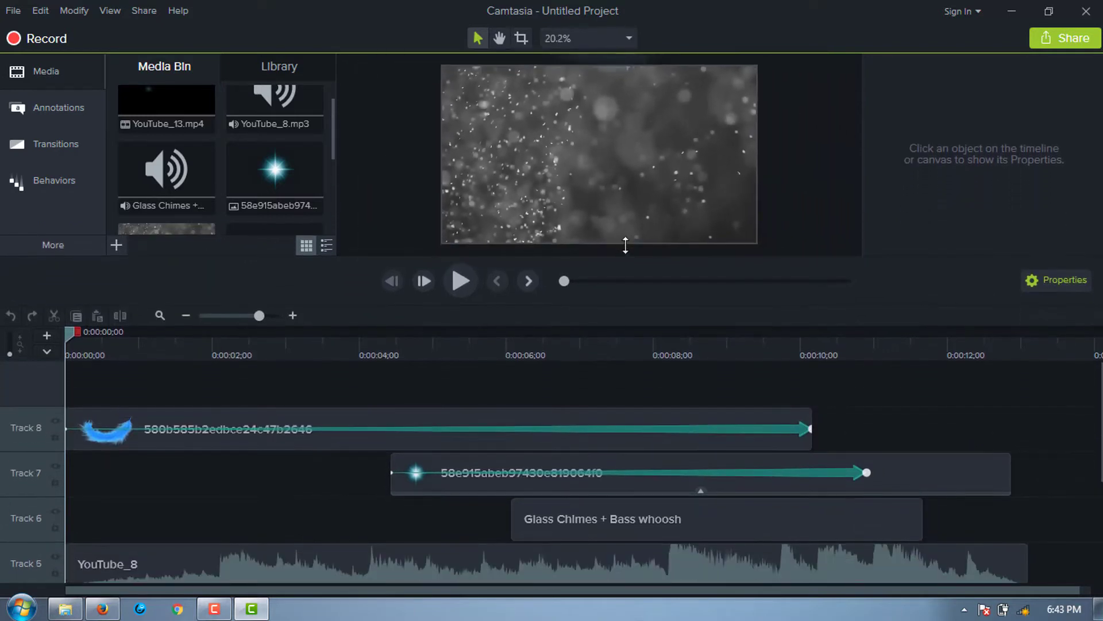
pyautogui.moveTo(629, 240)
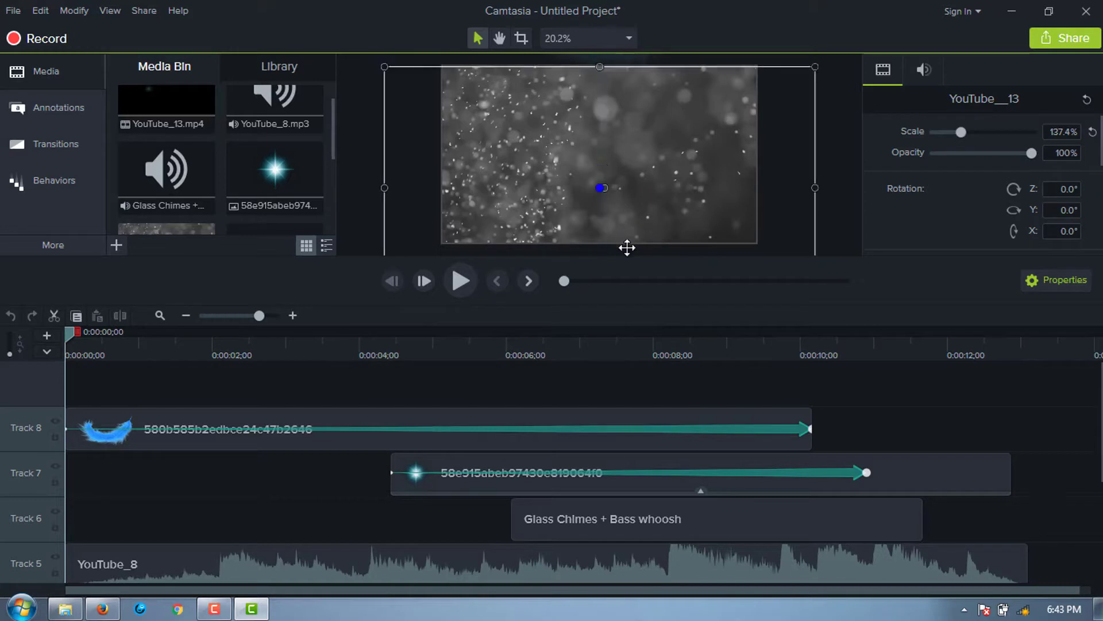
pyautogui.moveTo(722, 351)
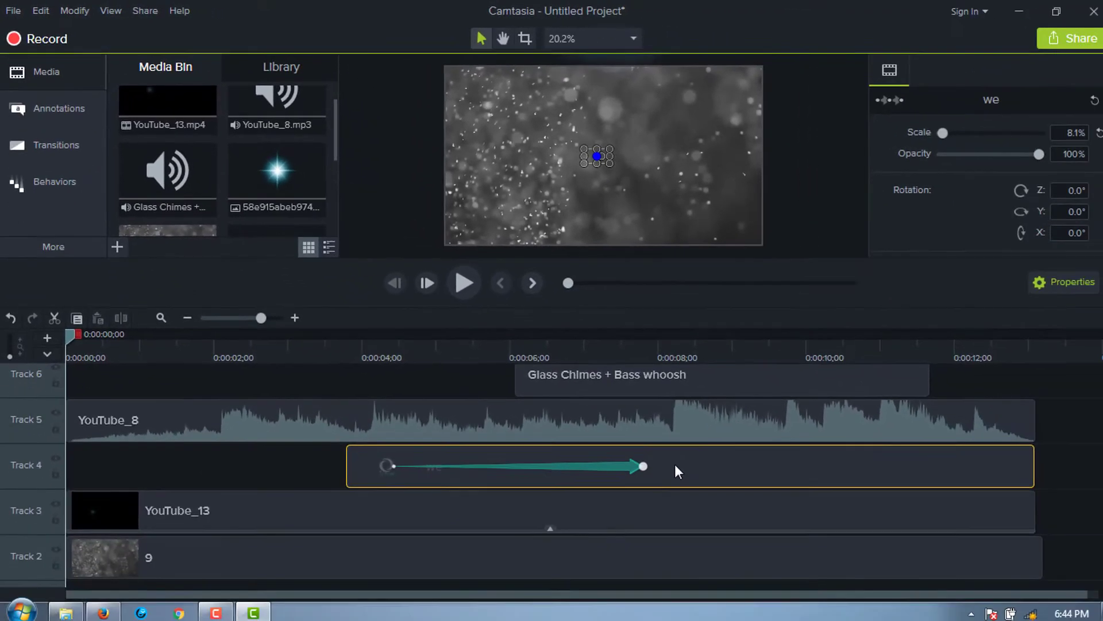
# - Bring up the context menu for the missing we logo clip on Track 4
pyautogui.rightClick(678, 472)
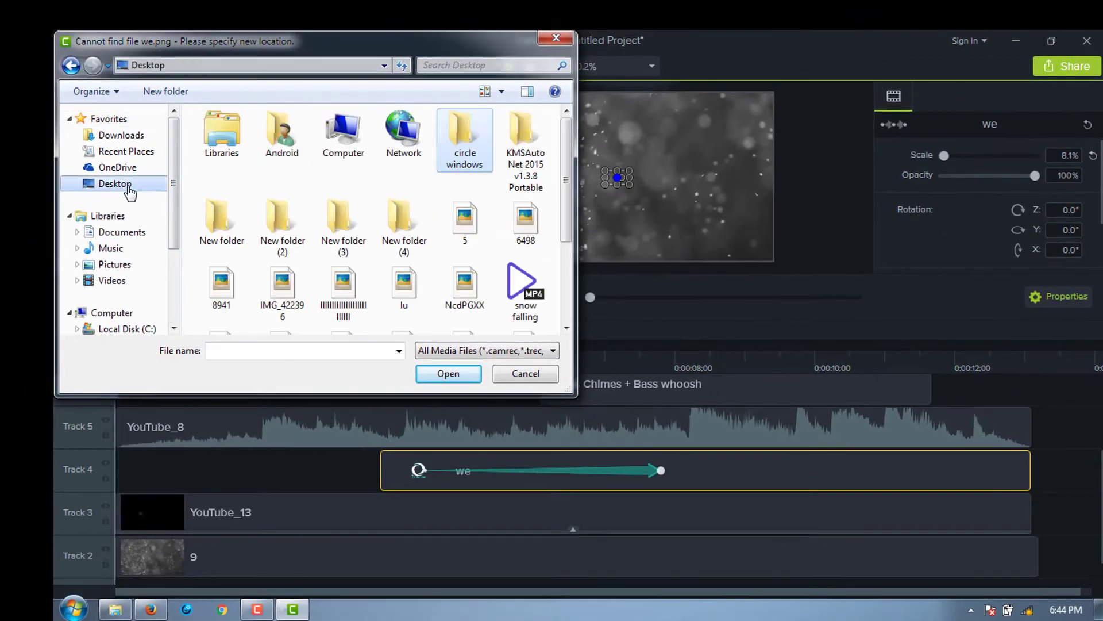
# - Choose the we image on the Desktop as the new source for we.png
pyautogui.scroll(-3)
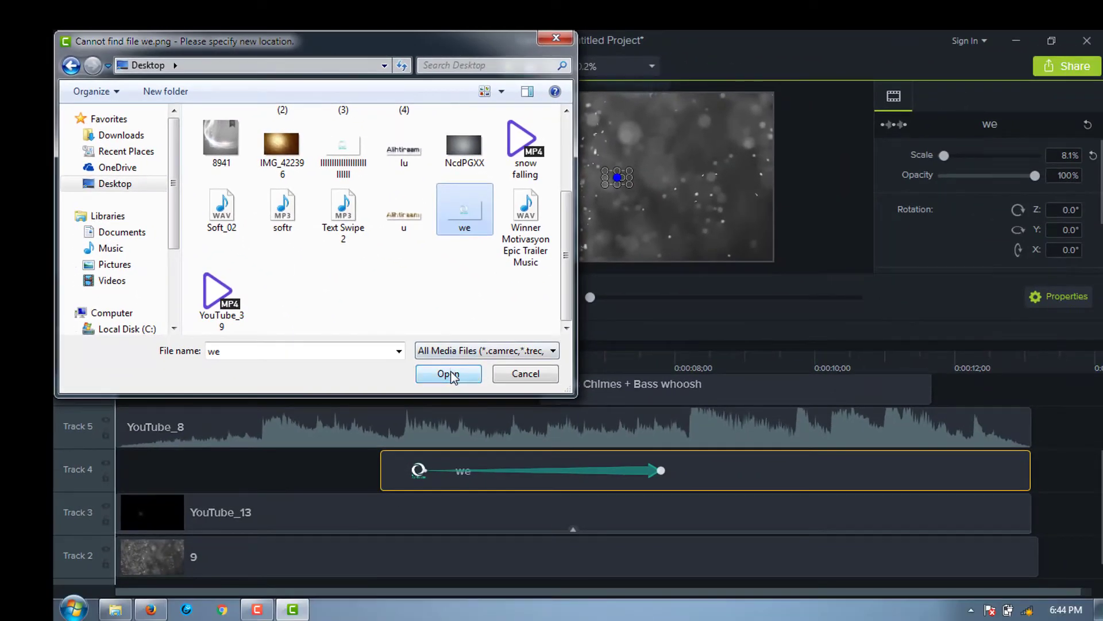
pyautogui.click(449, 374)
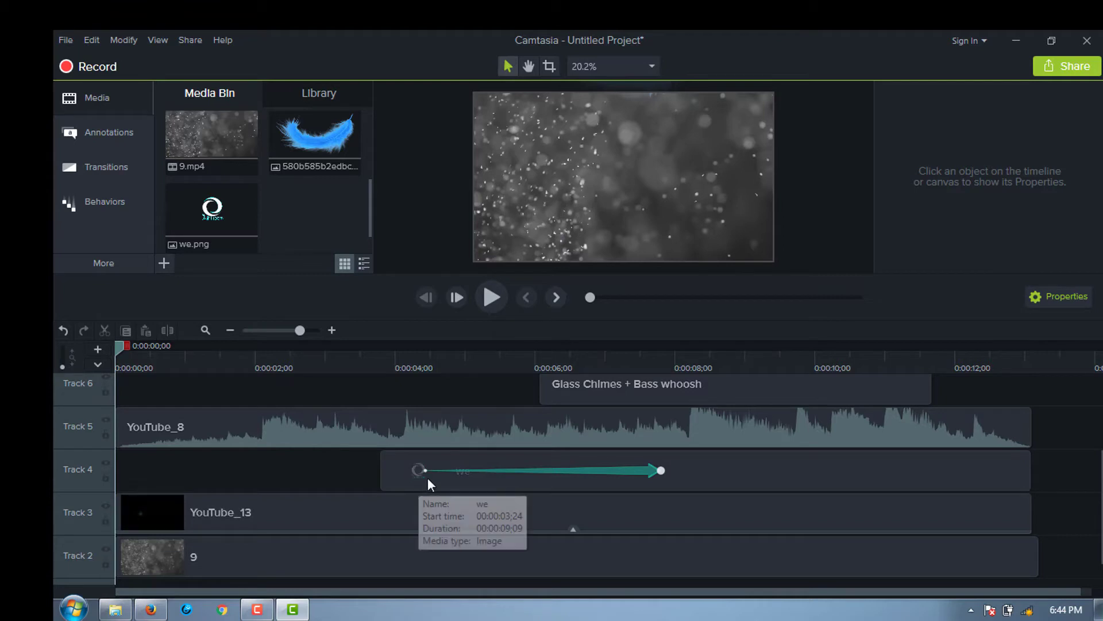
pyautogui.moveTo(413, 472)
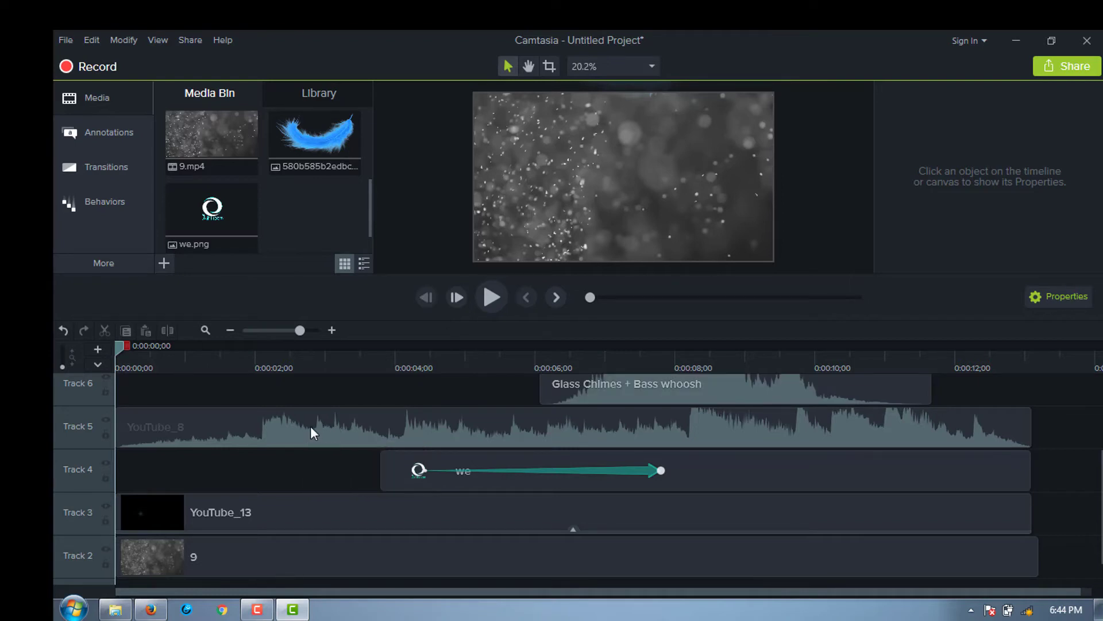
pyautogui.moveTo(379, 434)
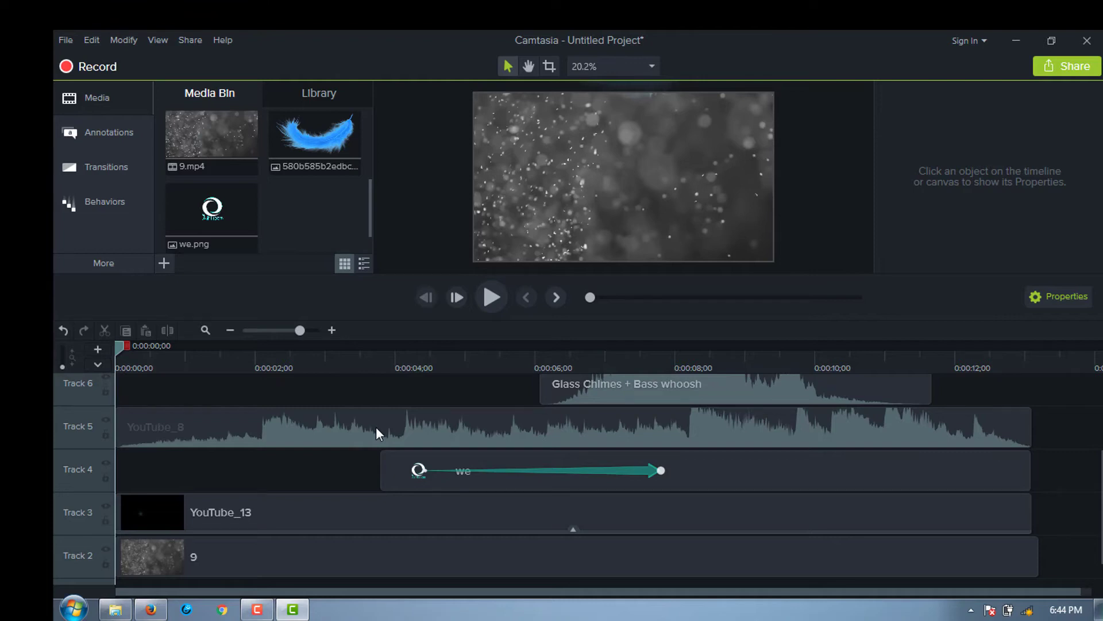
pyautogui.moveTo(386, 436)
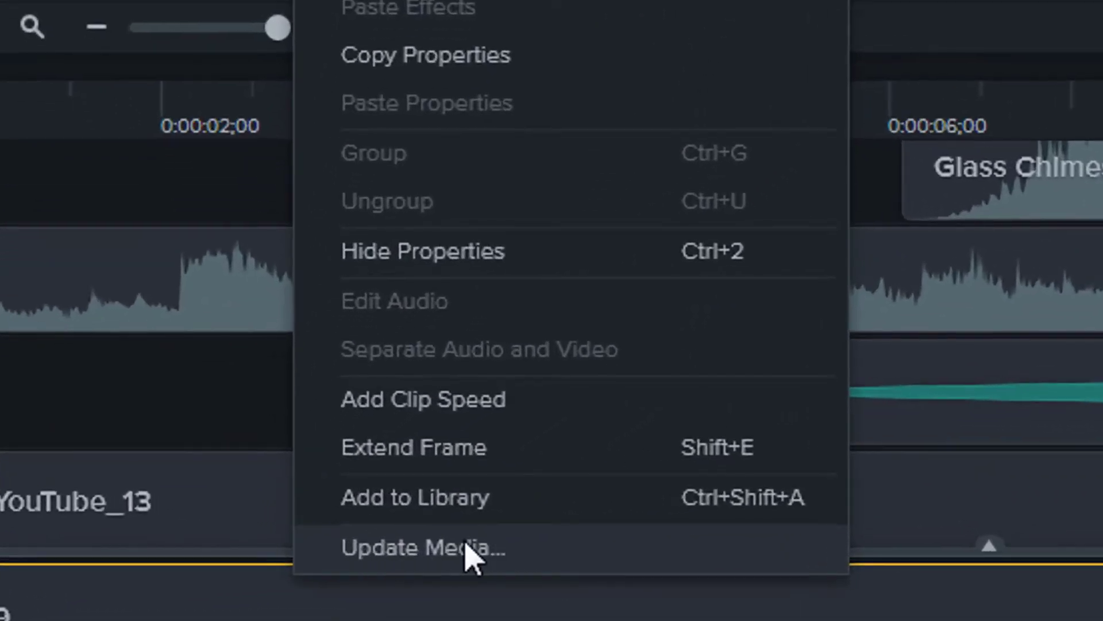
# - Choose Update Media for the we logo clip to replace its source file
pyautogui.click(422, 547)
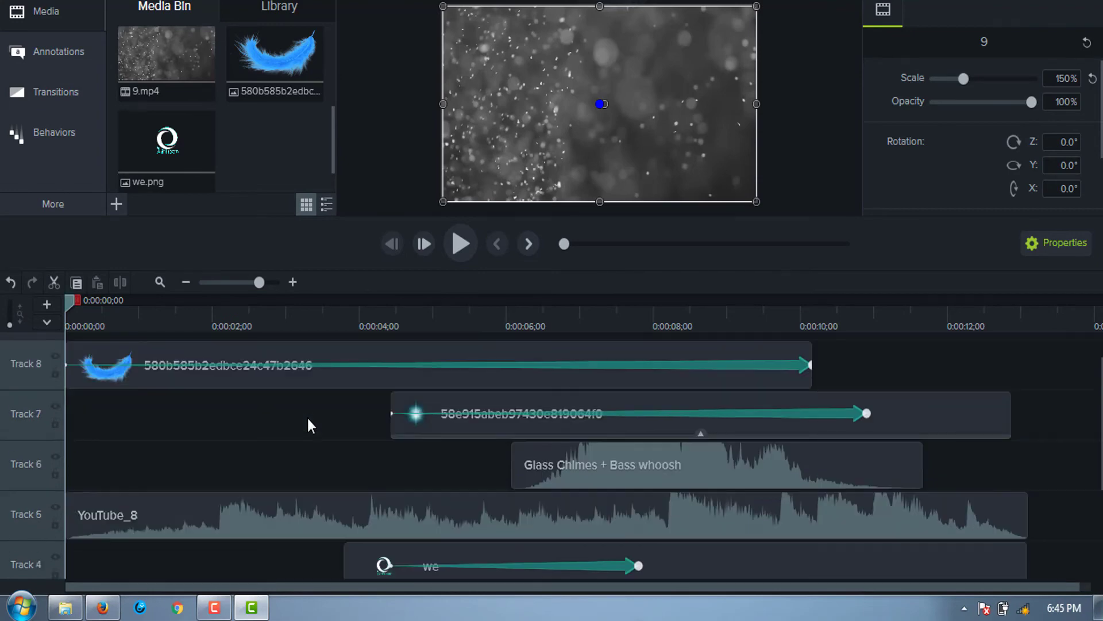
pyautogui.moveTo(356, 142)
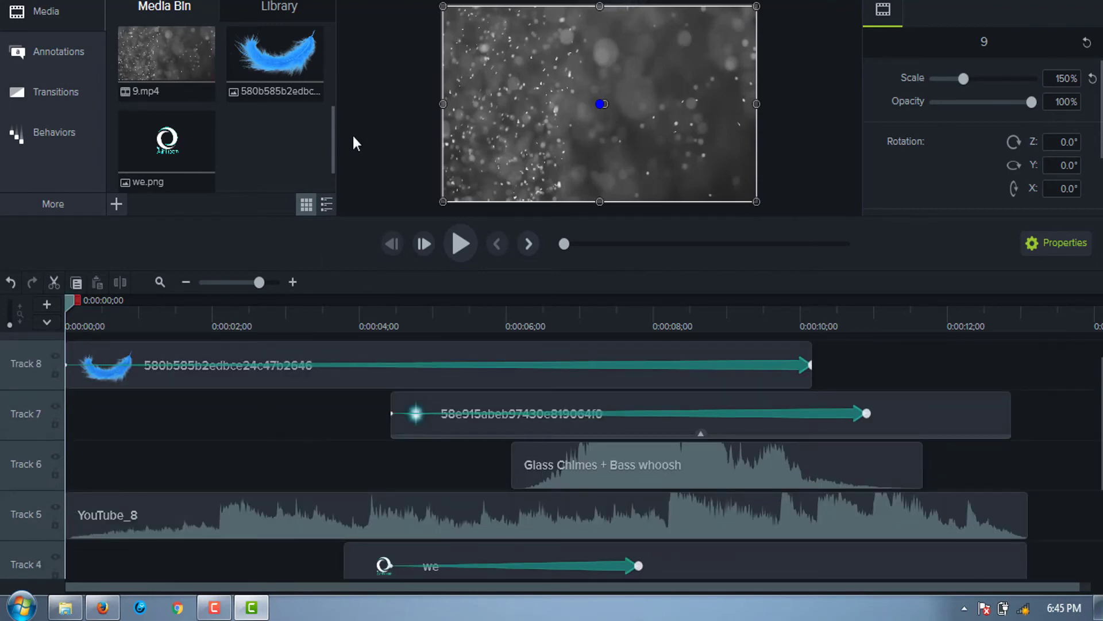